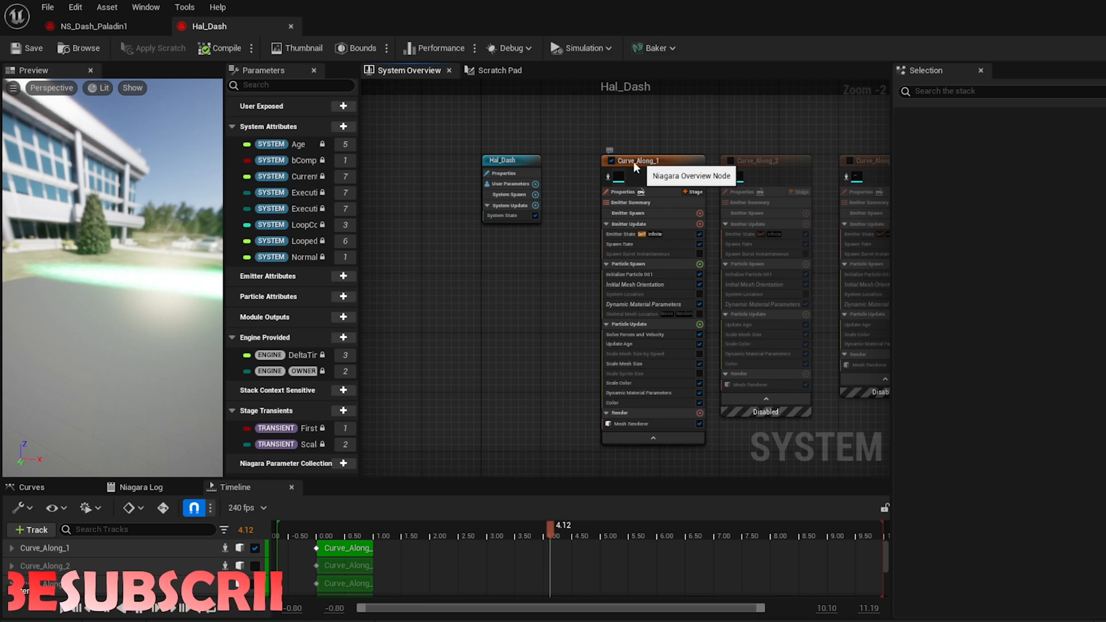
Review Hal_Dash's Curve_Along_1 modules and its dynamic material parameters, with Distortion at 20
{"action": "left_click", "coordinate": [653, 161]}
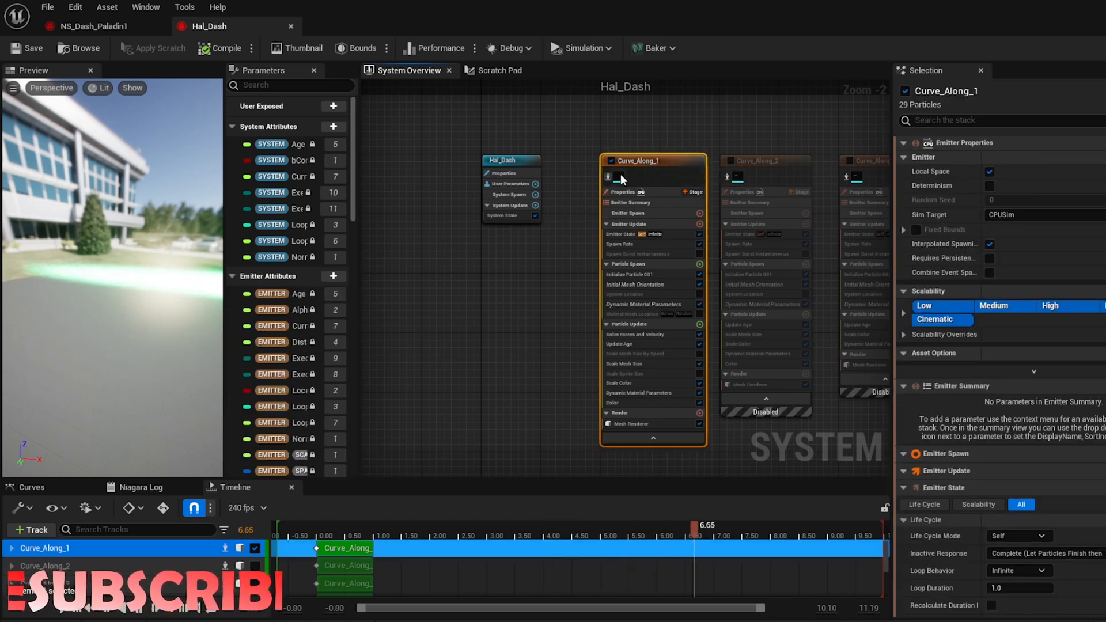
{"action": "left_click", "coordinate": [631, 424]}
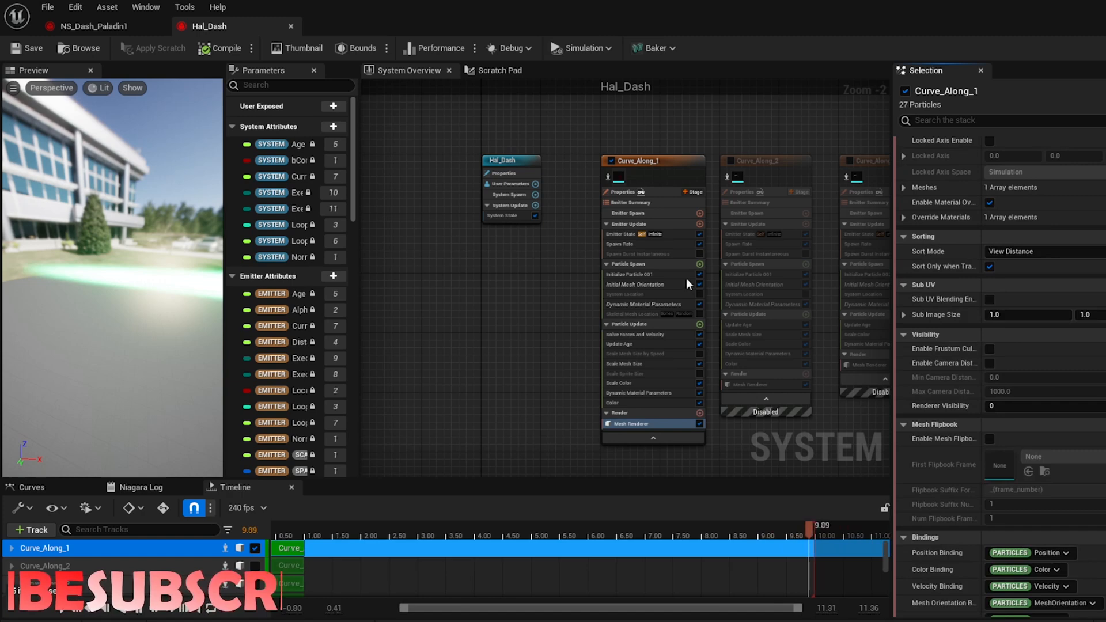
{"action": "left_click", "coordinate": [619, 244]}
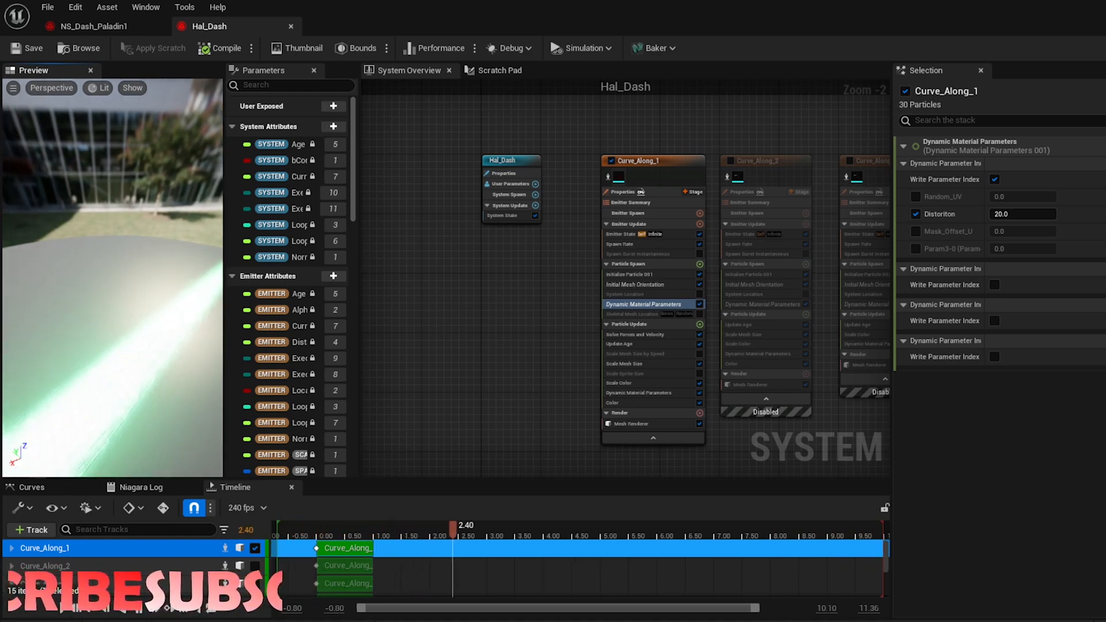
{"action": "left_click", "coordinate": [568, 541]}
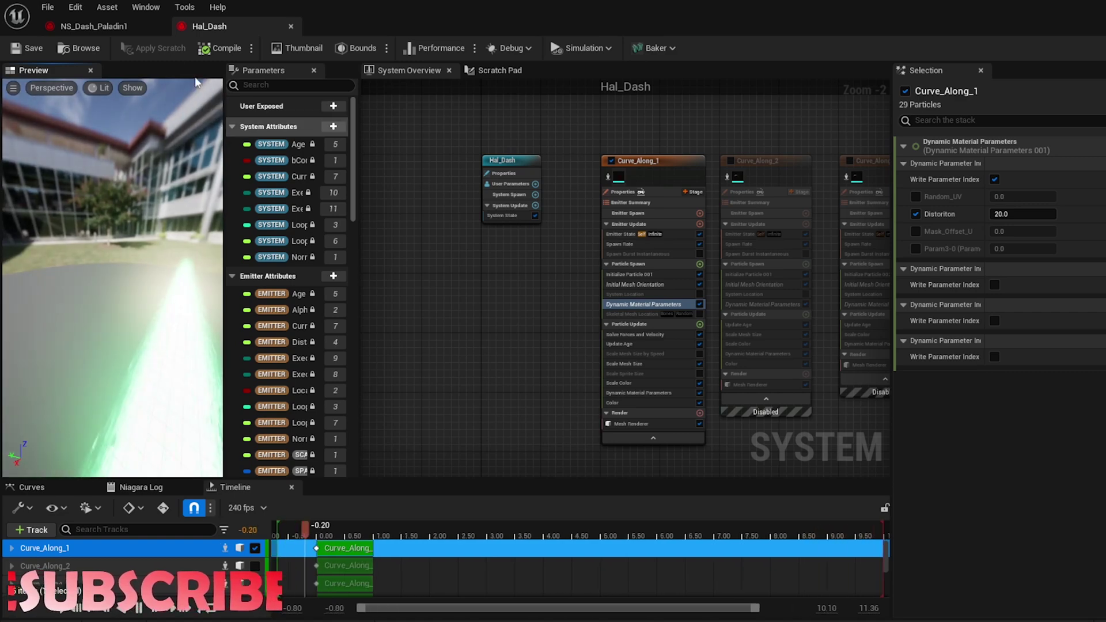
{"action": "left_click", "coordinate": [92, 26]}
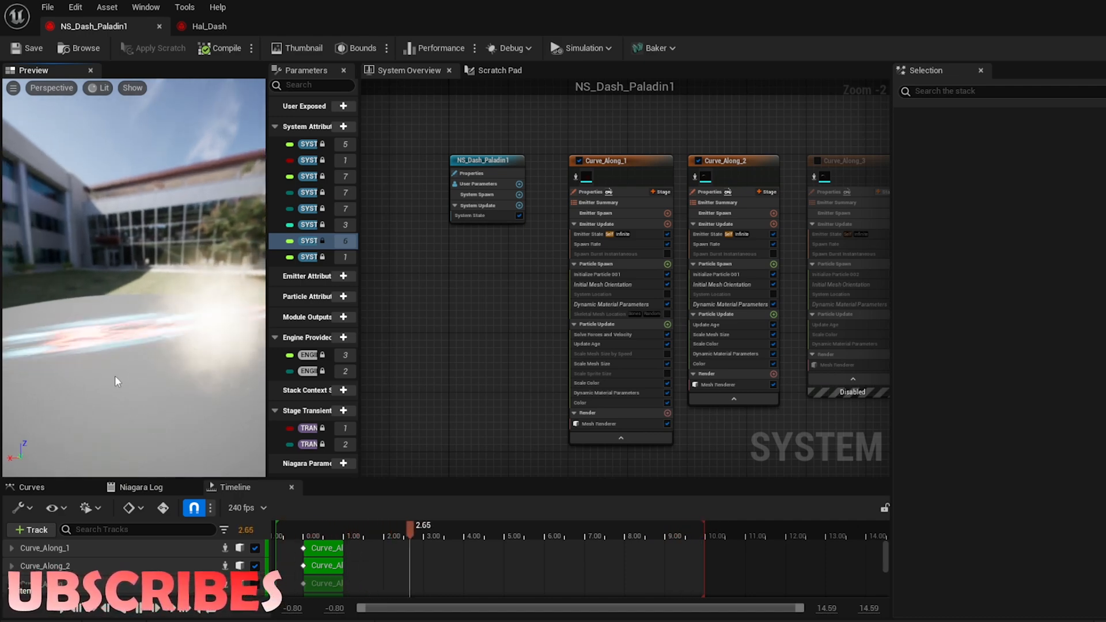
Pan the NS_Dash_Paladin1 System Overview graph to view the Sparks and Smoke emitters
{"action": "left_click_drag", "start_coordinate": [411, 524], "coordinate": [488, 525]}
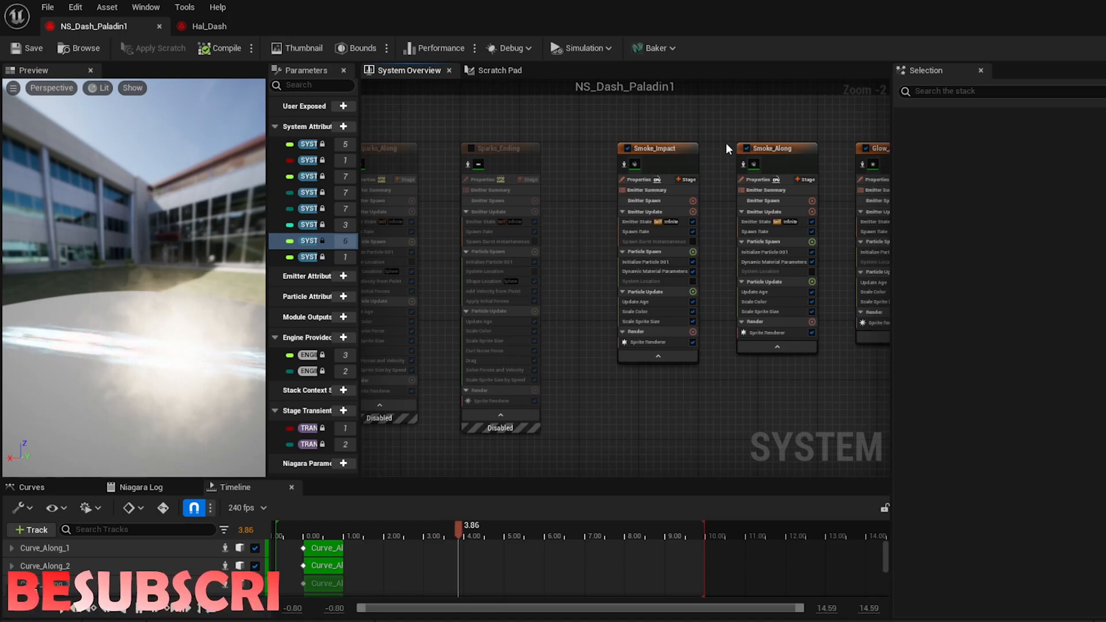
{"action": "left_click", "coordinate": [542, 536]}
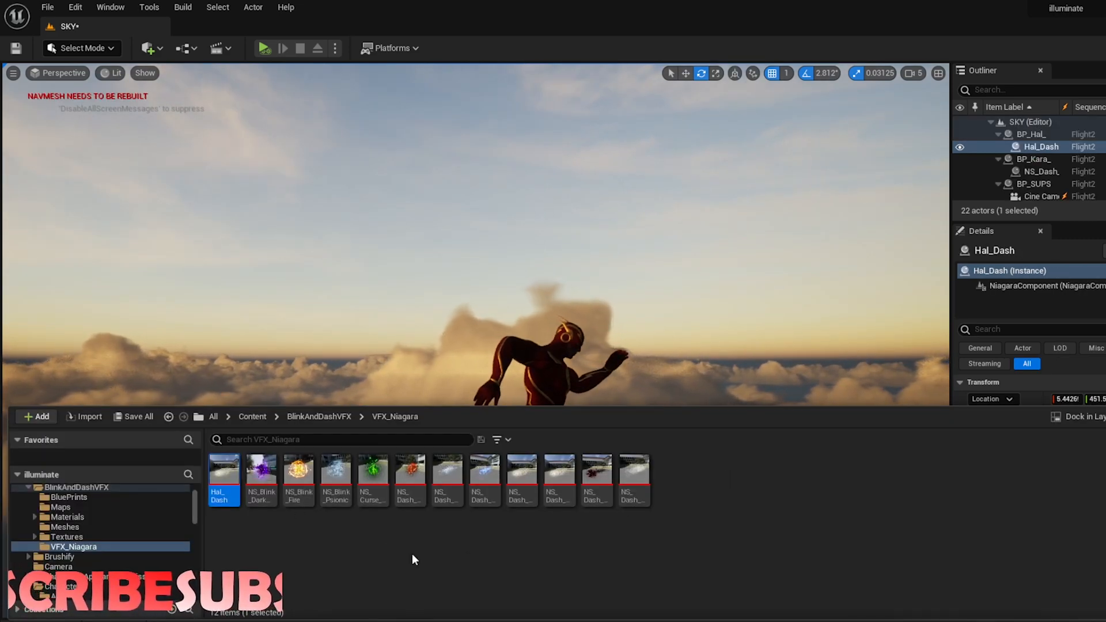
{"action": "mouse_move", "coordinate": [520, 474]}
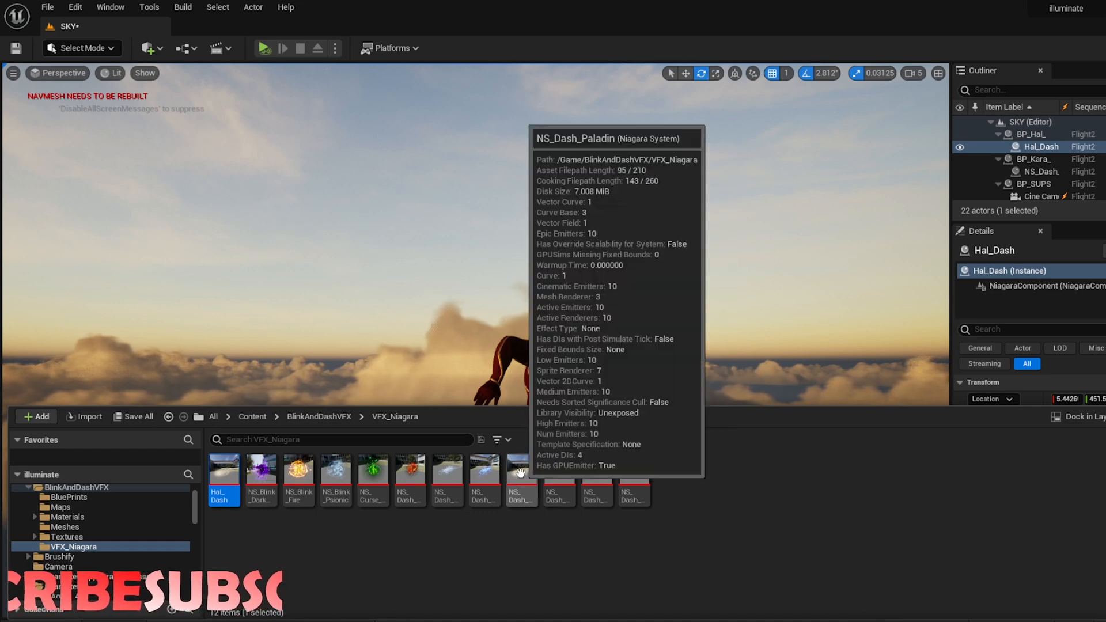
Select the NS_Dash_Paladin asset in BlinkAndDashVFX > VFX_Niagara
{"action": "left_click", "coordinate": [558, 481]}
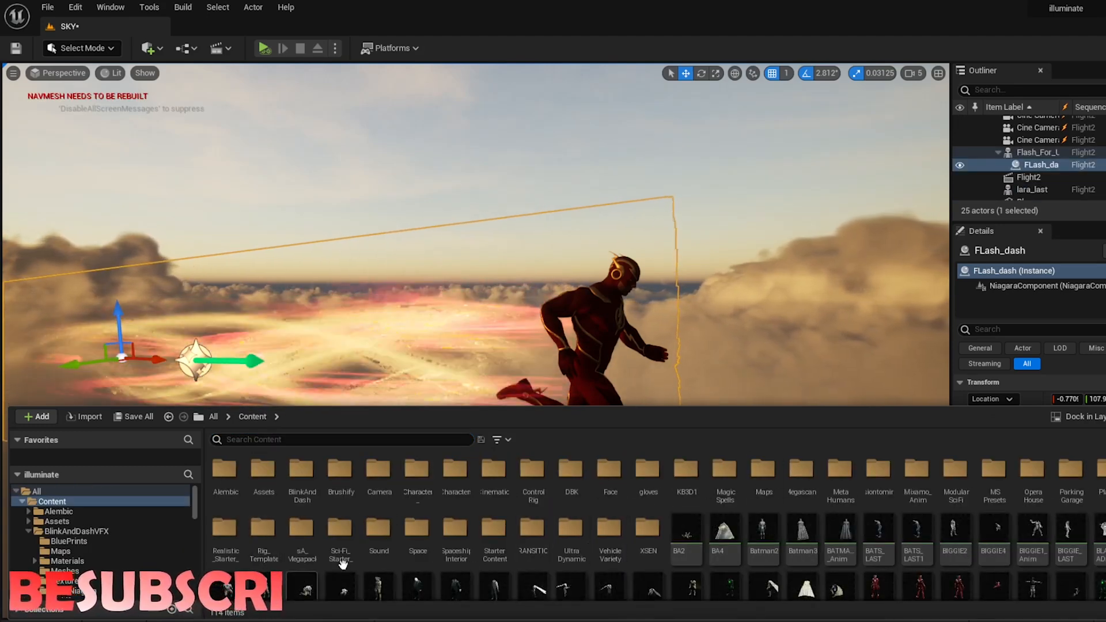
{"action": "mouse_move", "coordinate": [679, 544]}
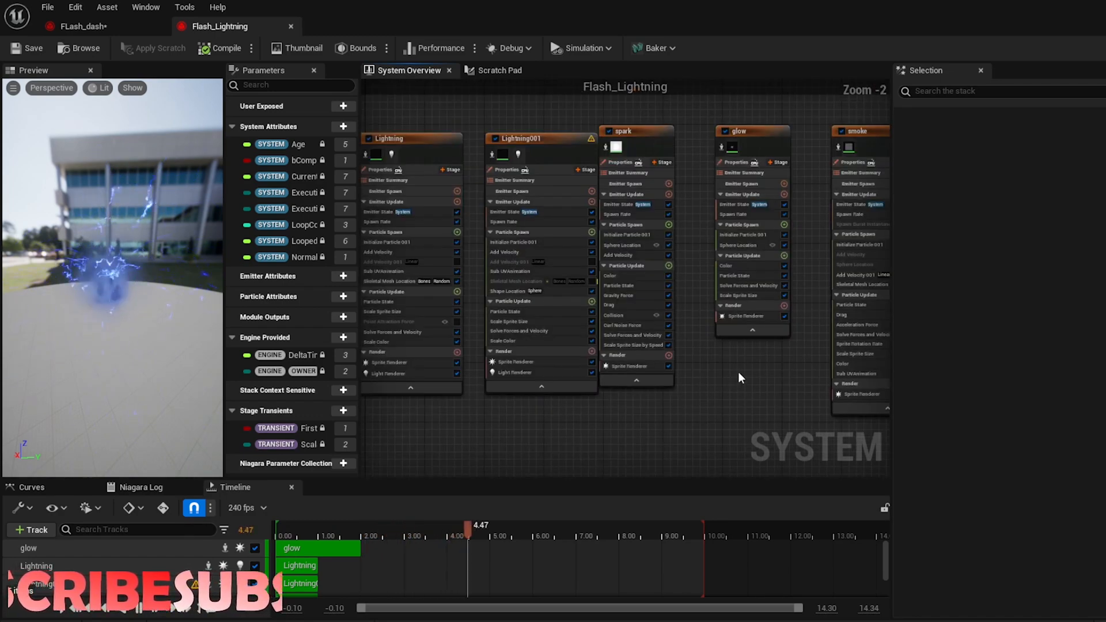
Zoom out the Flash_Lightning overview and select the Lightning emitter to show its properties
{"action": "scroll", "scroll_direction": "down", "scroll_amount": 3}
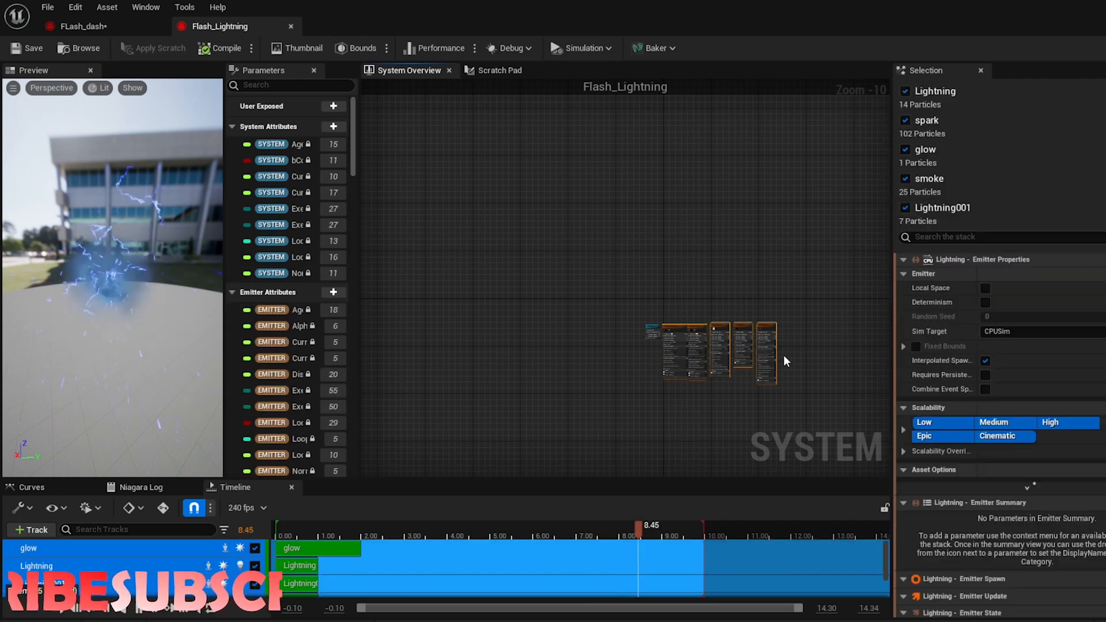
{"action": "left_click", "coordinate": [81, 27]}
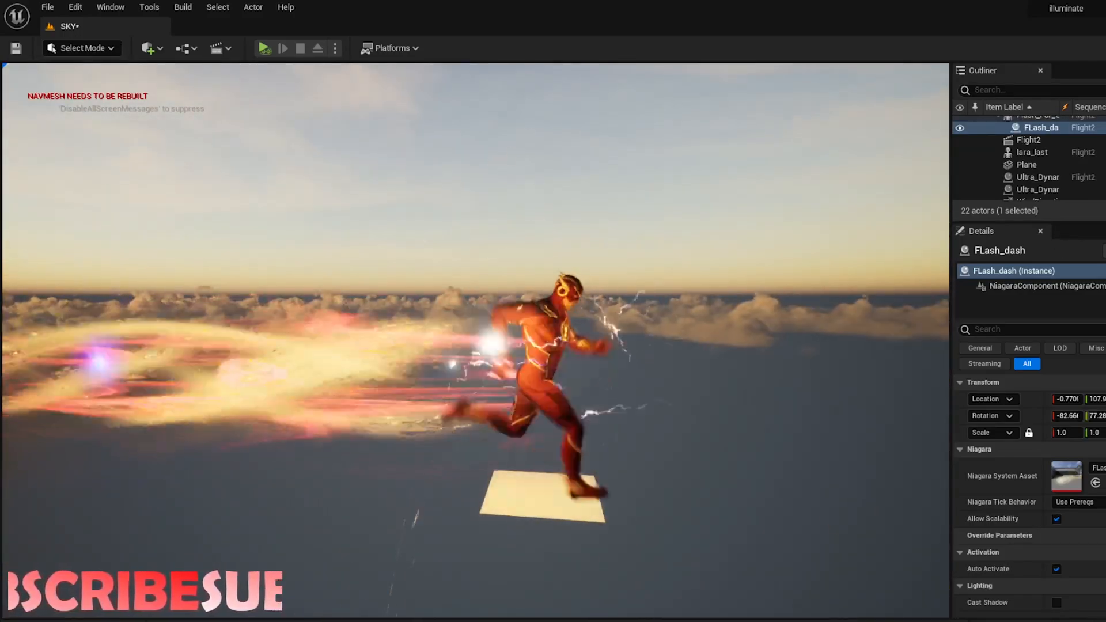
Select Ultra_Dynamic_Sky and set its Time Of Day to 2400.0 for a night view
{"action": "left_click", "coordinate": [1039, 189]}
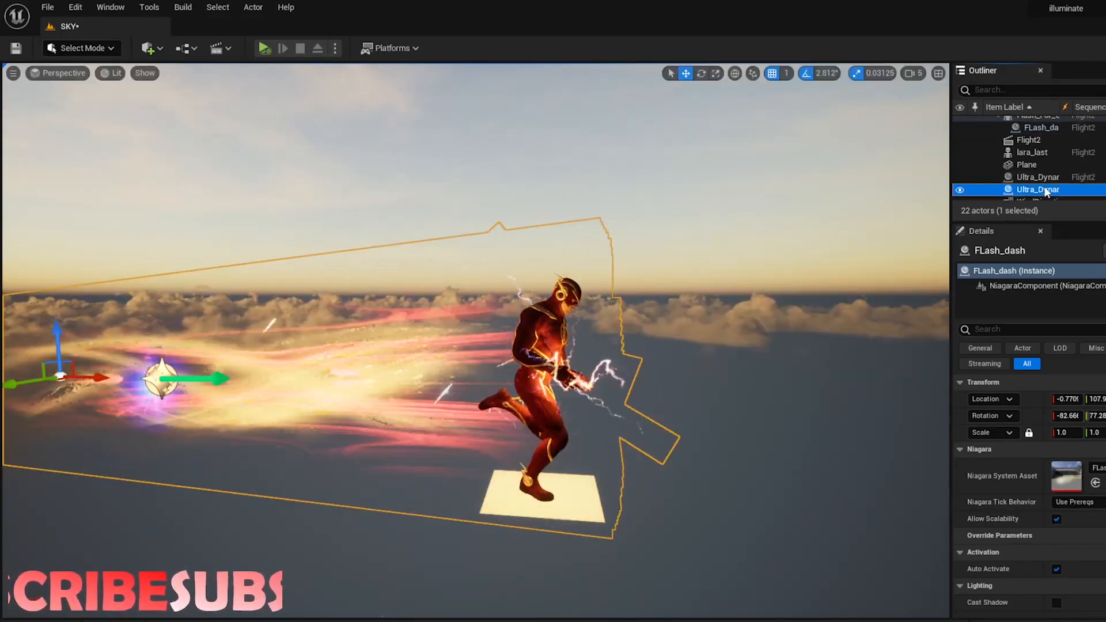
{"action": "left_click", "coordinate": [1037, 190]}
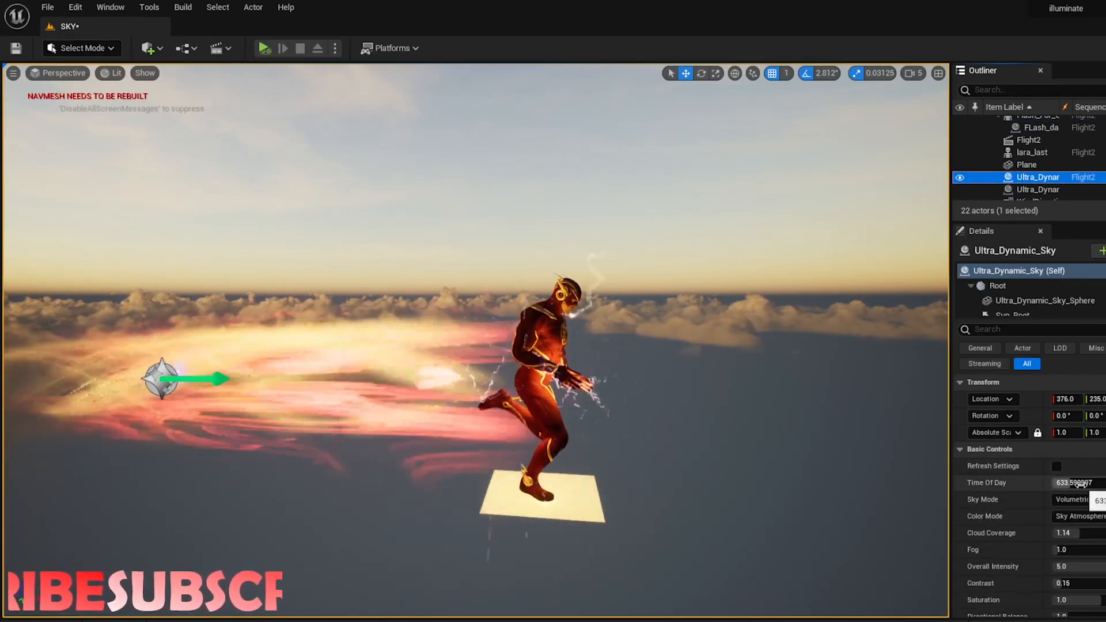
{"action": "type", "text": "2400.0"}
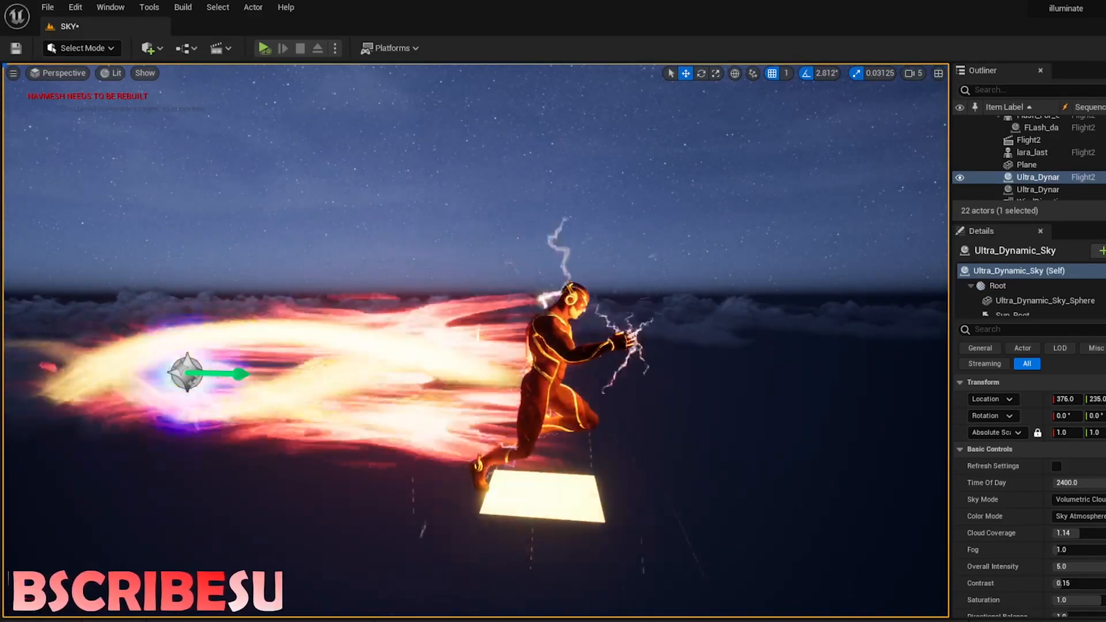
{"action": "left_click", "coordinate": [1035, 127]}
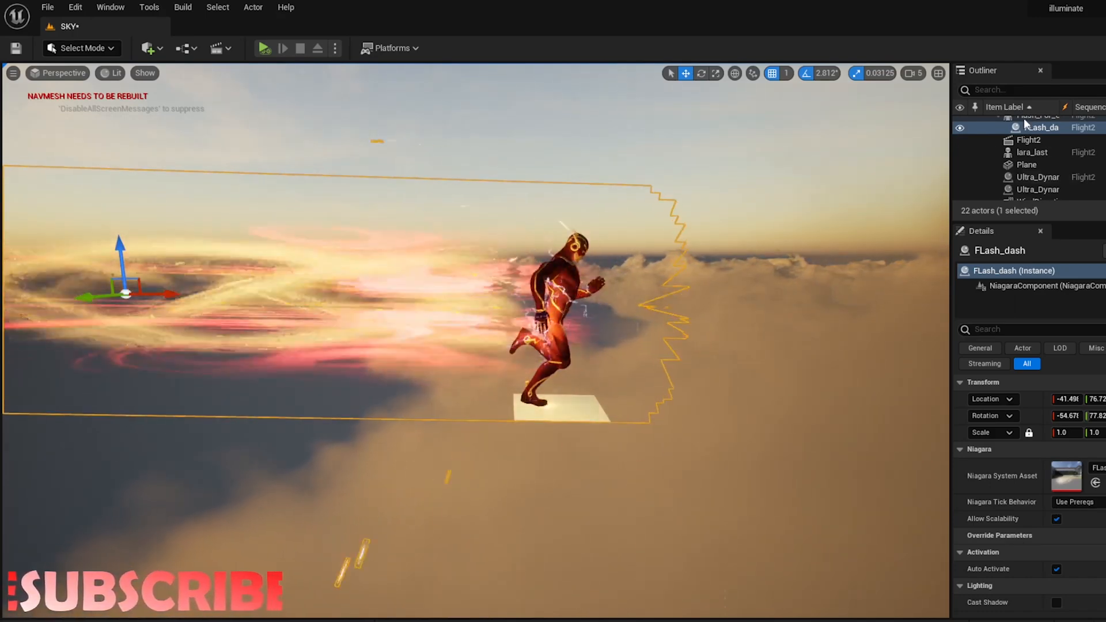
{"action": "left_click", "coordinate": [1037, 126]}
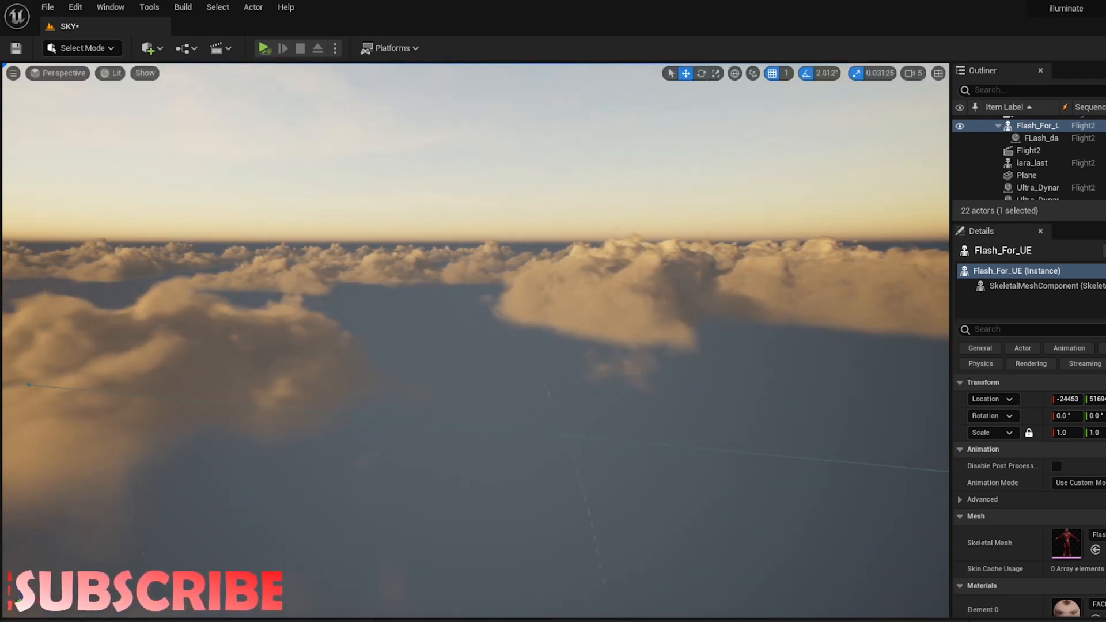
{"action": "left_click", "coordinate": [1037, 139]}
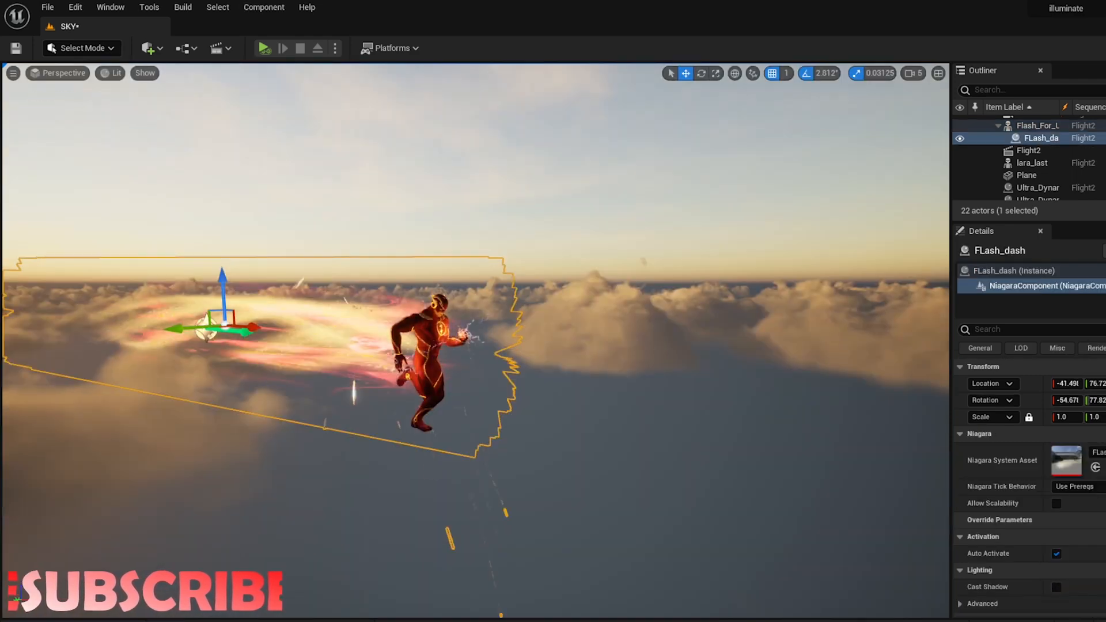